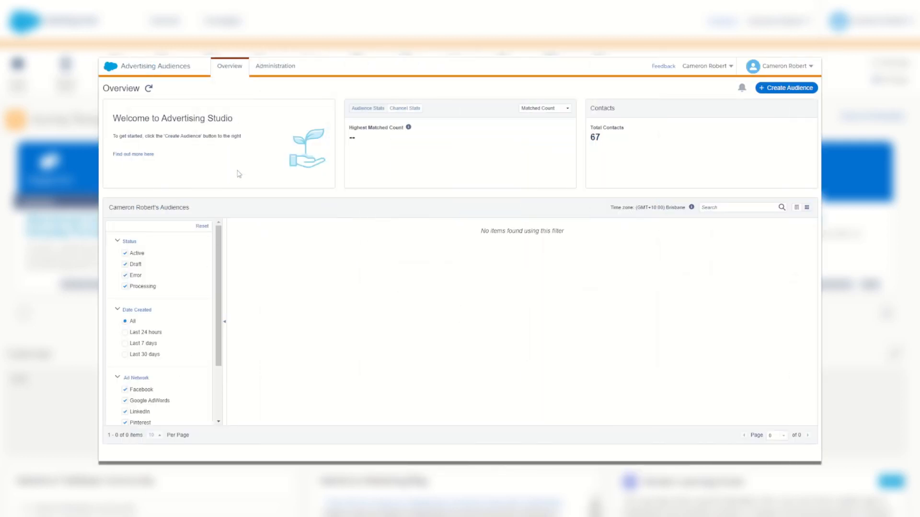
- Switch Advertising Studio from the audiences overview to the Administration area
{"action": "left_click", "coordinate": [275, 66]}
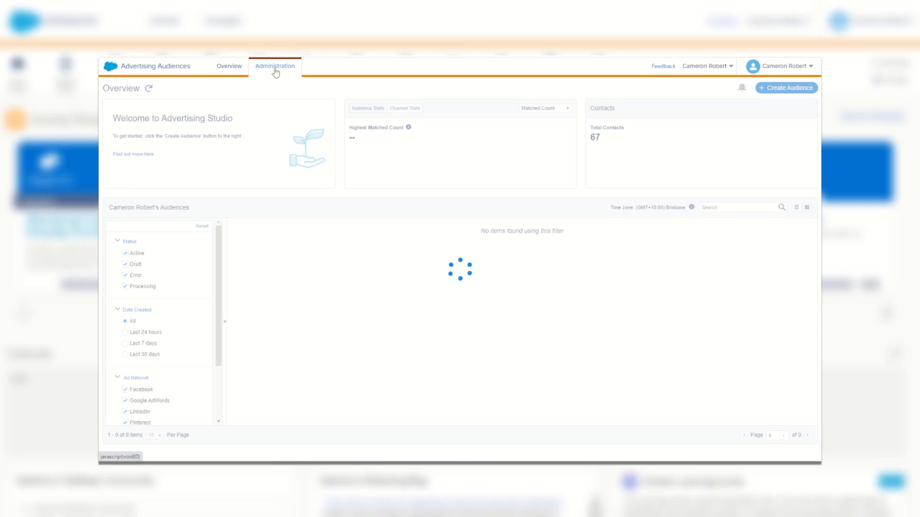
{"action": "left_click", "coordinate": [275, 66]}
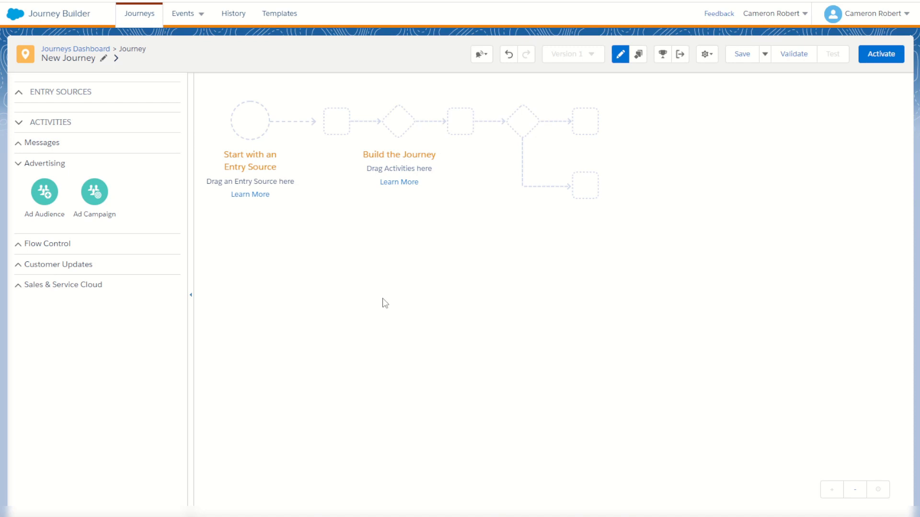
{"action": "mouse_move", "coordinate": [364, 278]}
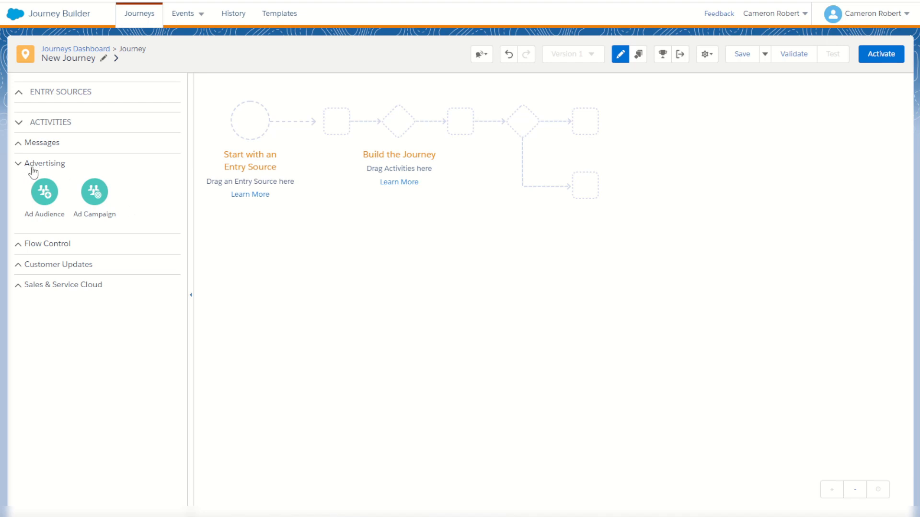
{"action": "mouse_move", "coordinate": [43, 194]}
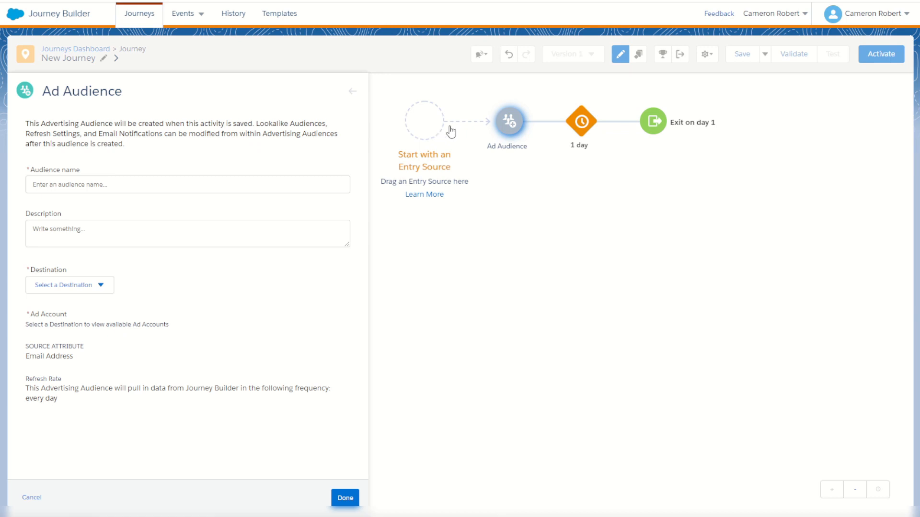
{"action": "mouse_move", "coordinate": [557, 129]}
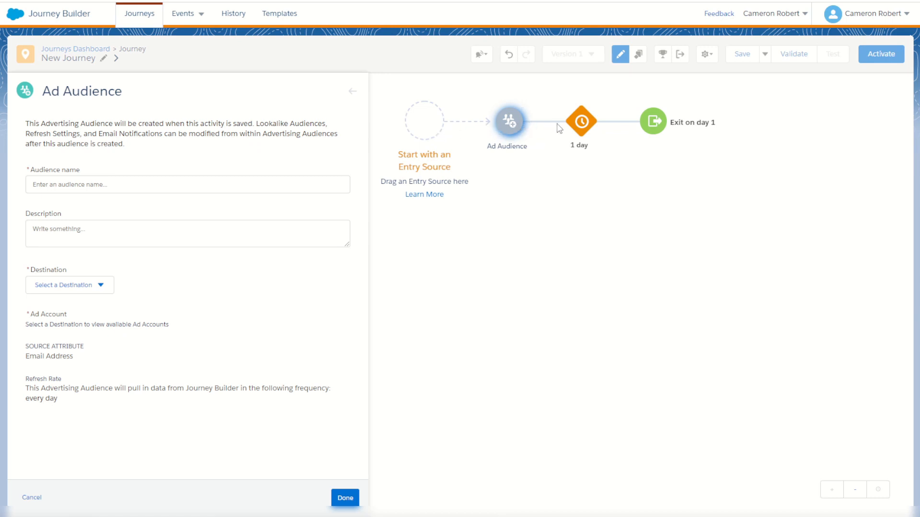
{"action": "mouse_move", "coordinate": [247, 176]}
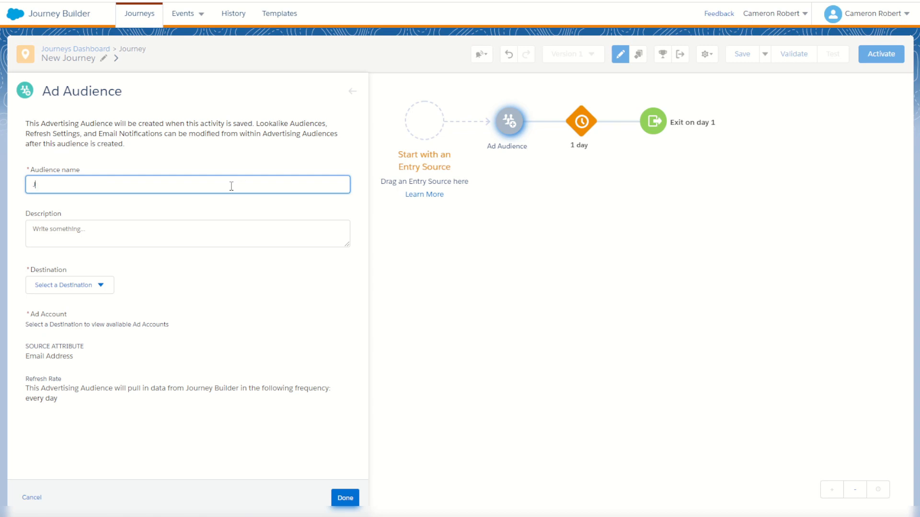
- Name the audience 'Journey Audience', set its destination to LinkedIn and choose the ad account
{"action": "type", "text": "Journey Audie"}
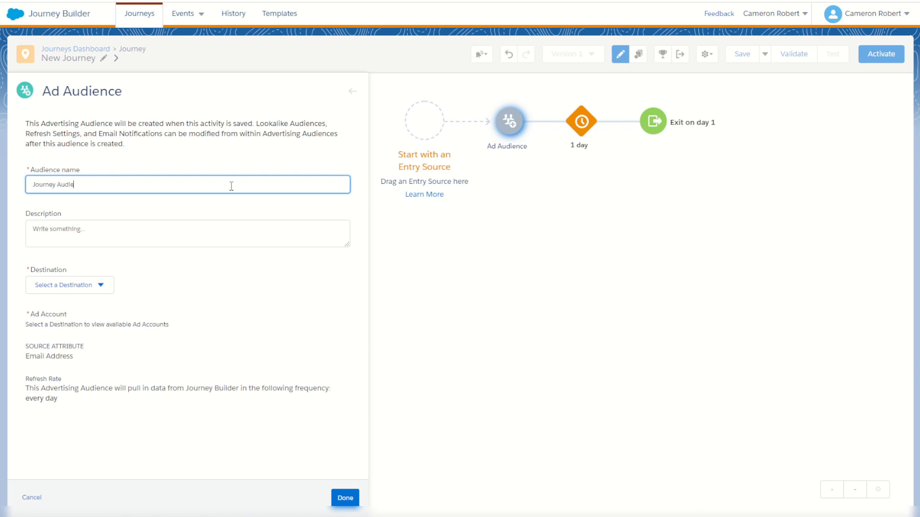
{"action": "type", "text": "nce"}
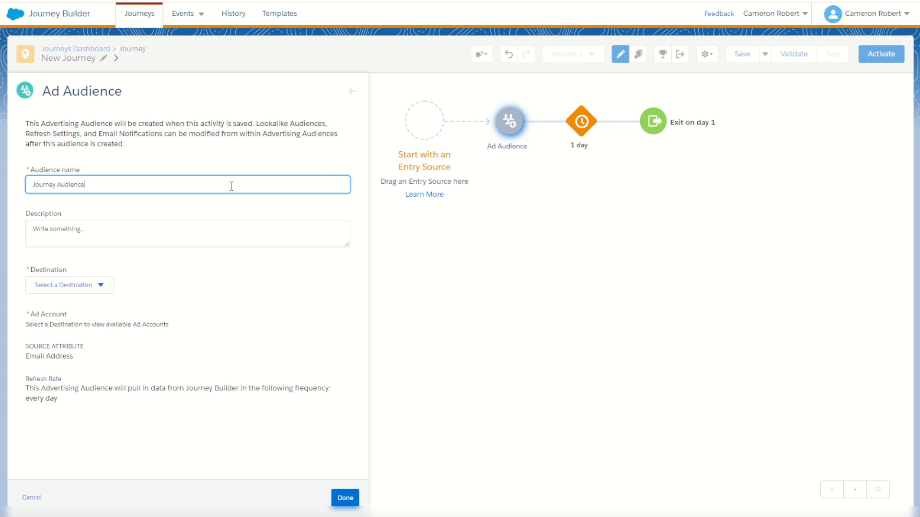
{"action": "mouse_move", "coordinate": [168, 273]}
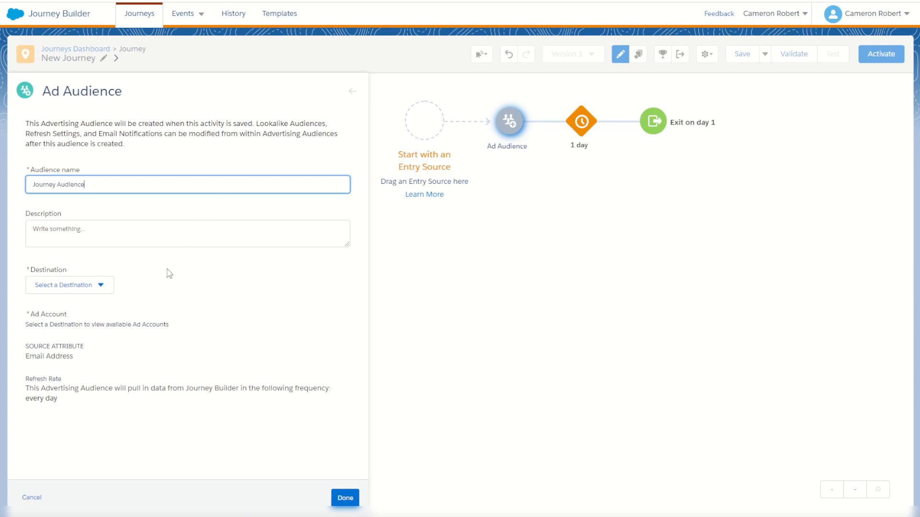
{"action": "left_click", "coordinate": [69, 286]}
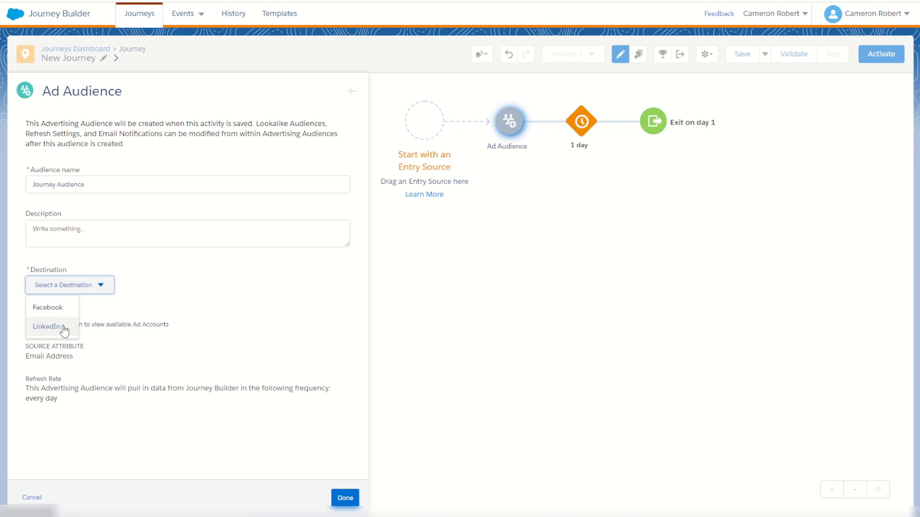
{"action": "left_click", "coordinate": [46, 326]}
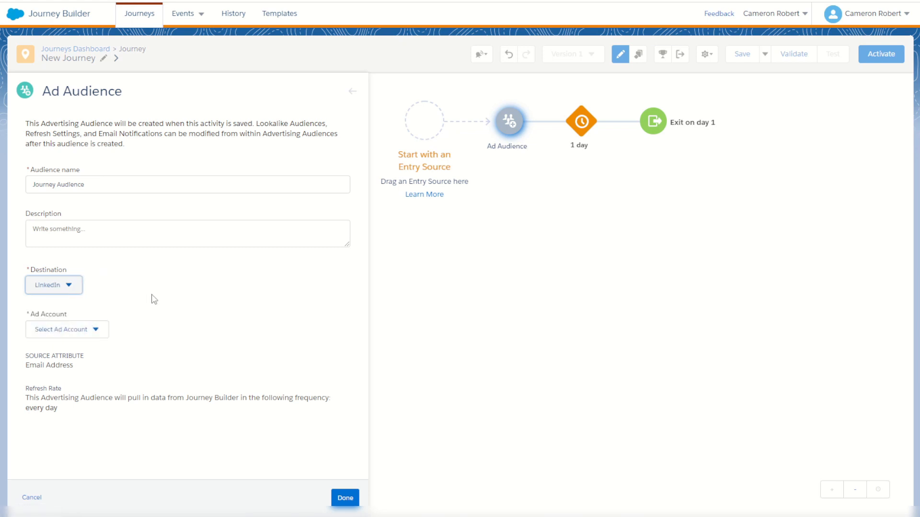
{"action": "mouse_move", "coordinate": [85, 291]}
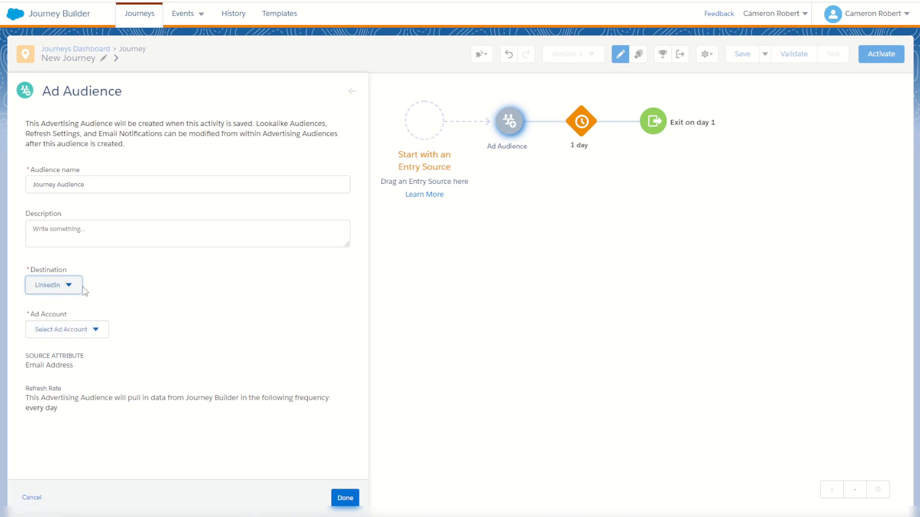
{"action": "mouse_move", "coordinate": [80, 324]}
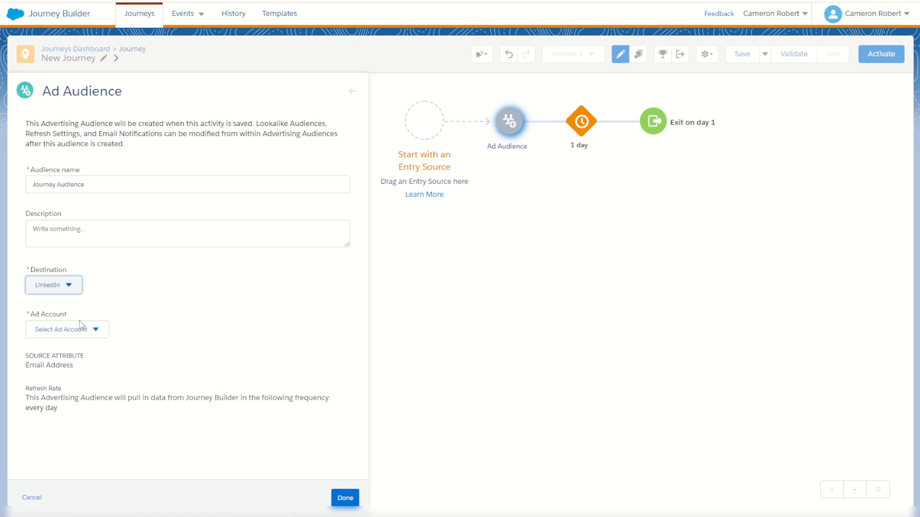
{"action": "left_click", "coordinate": [66, 329]}
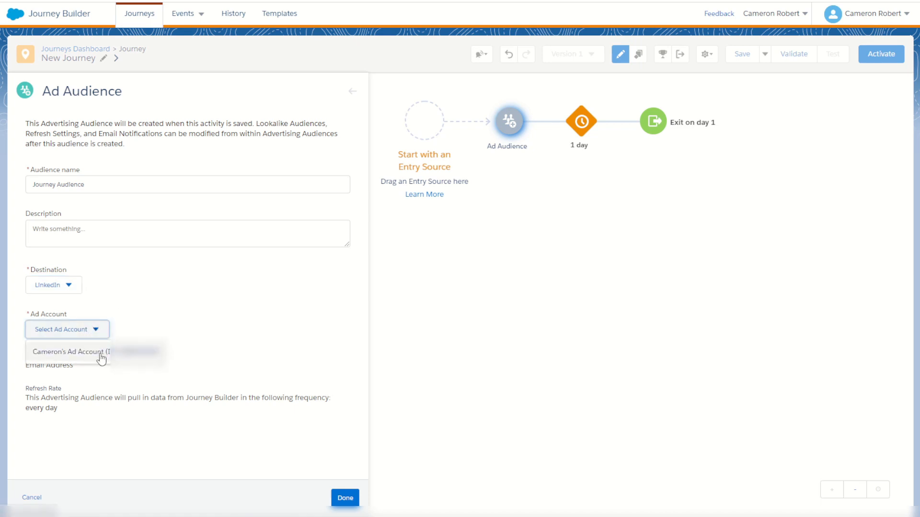
{"action": "left_click", "coordinate": [75, 352]}
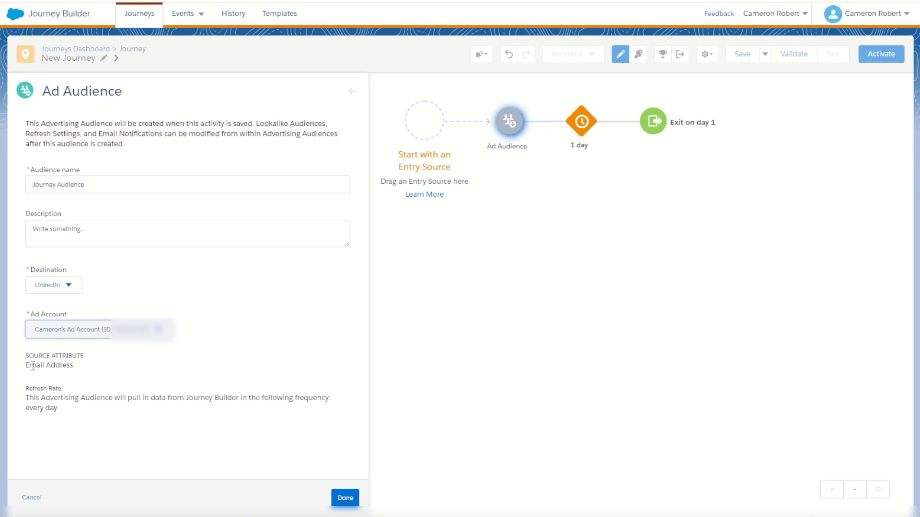
{"action": "mouse_move", "coordinate": [468, 135]}
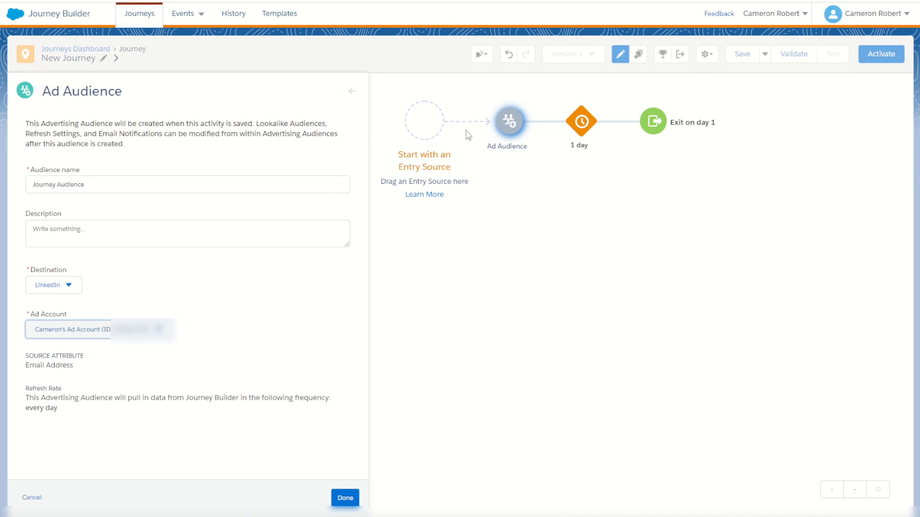
{"action": "mouse_move", "coordinate": [410, 129]}
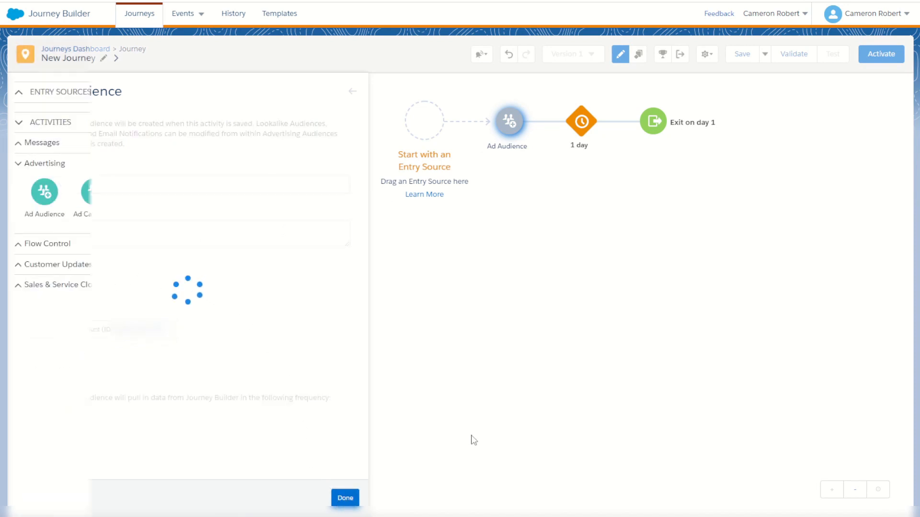
- Save the Ad Audience settings with Done, closing its panel
{"action": "left_click", "coordinate": [344, 497]}
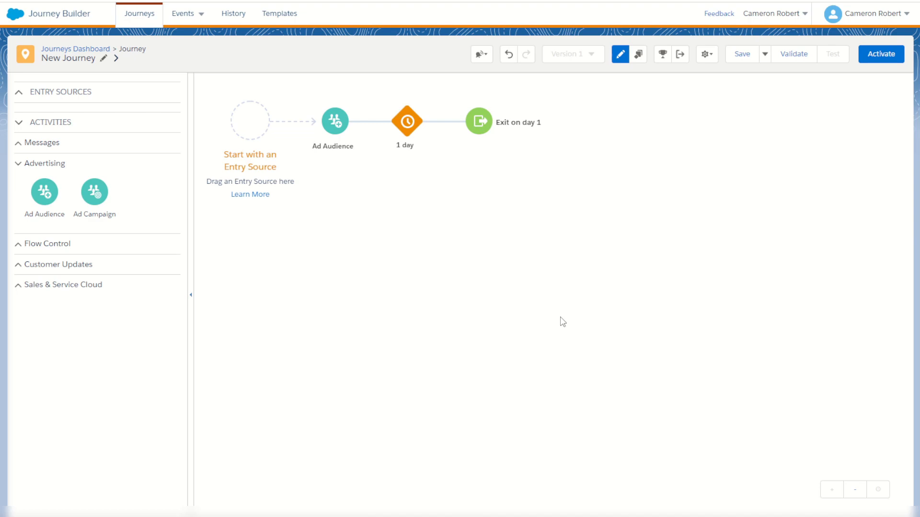
{"action": "mouse_move", "coordinate": [534, 315]}
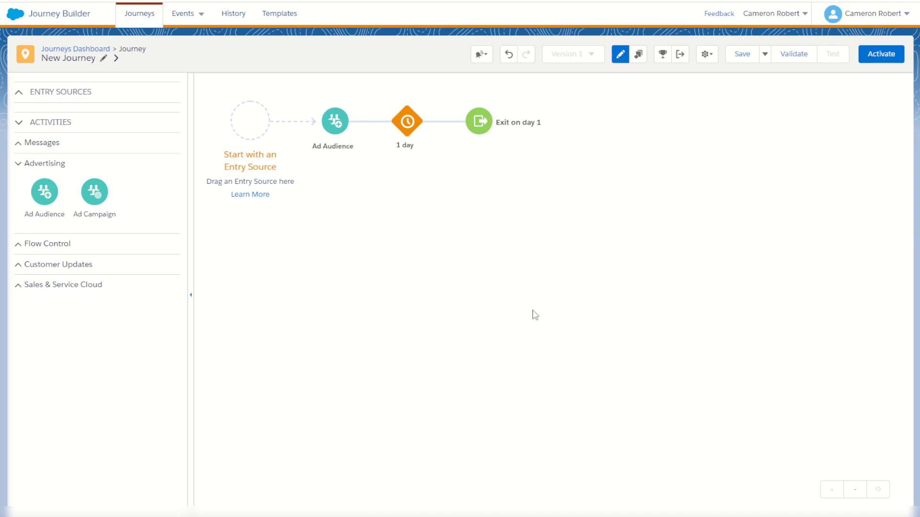
{"action": "mouse_move", "coordinate": [519, 307]}
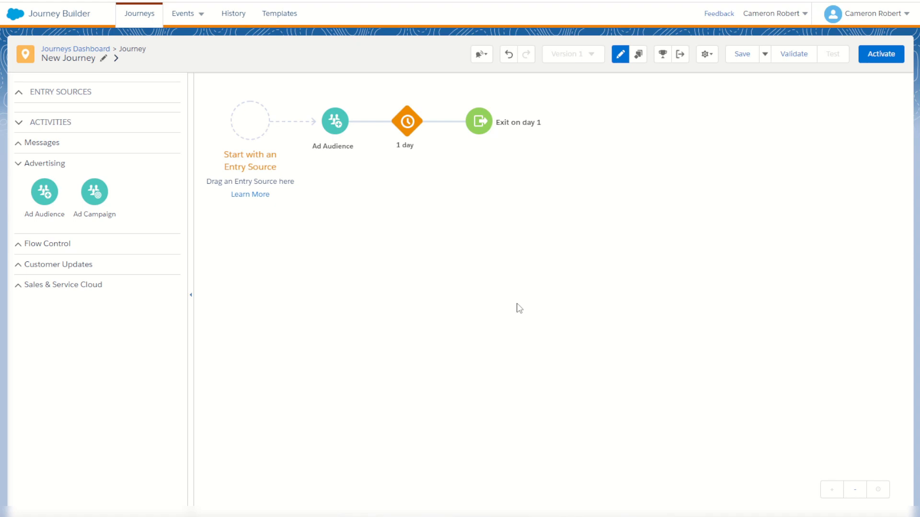
{"action": "mouse_move", "coordinate": [566, 286]}
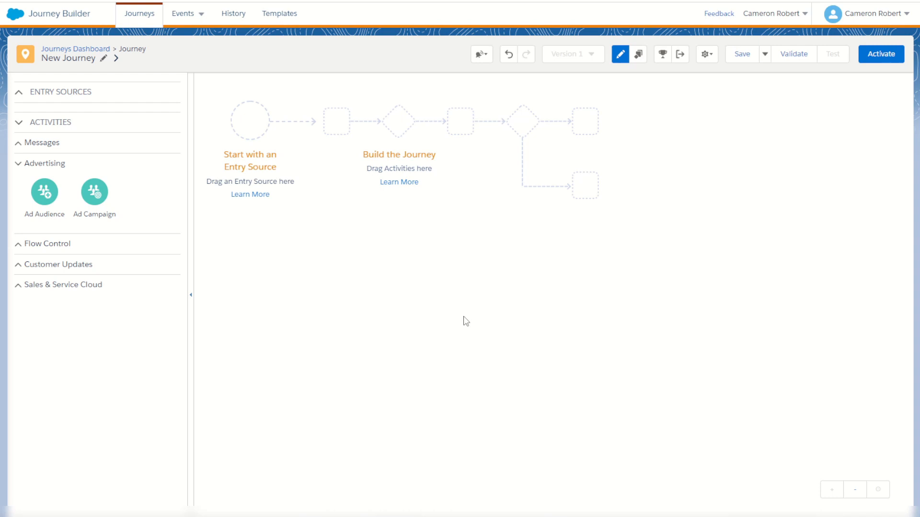
{"action": "mouse_move", "coordinate": [203, 291]}
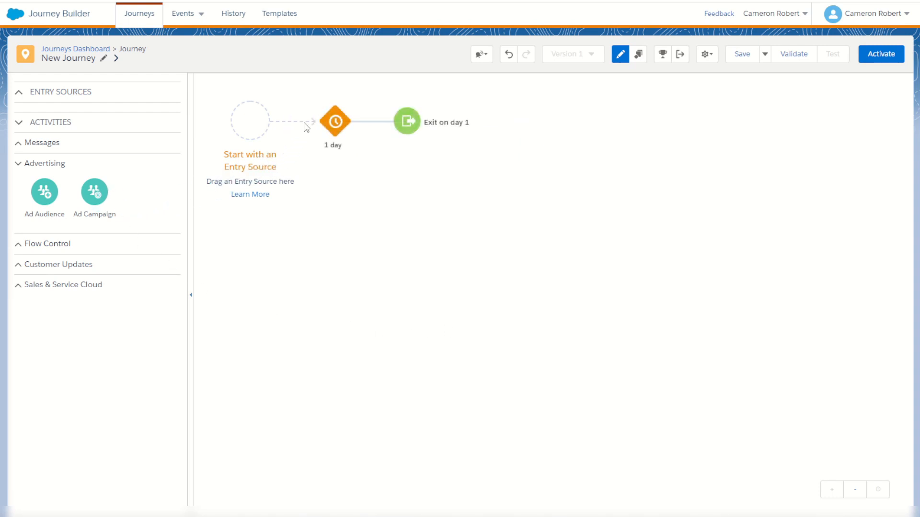
- Add an Ad Campaign activity from Advertising onto the journey canvas
{"action": "left_click", "coordinate": [94, 192]}
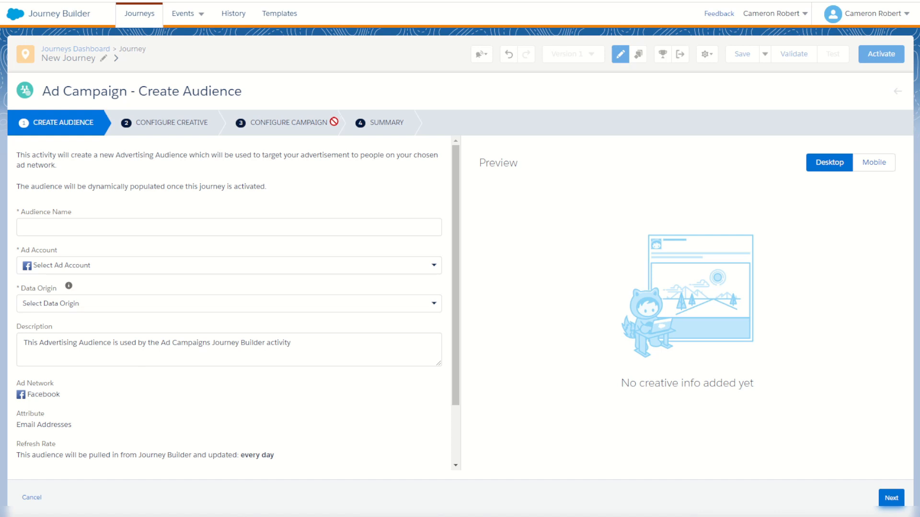
- Name the audience 'FB Journey', choose the Facebook ad account and set Data Origin to user-provided only
{"action": "left_click", "coordinate": [229, 227]}
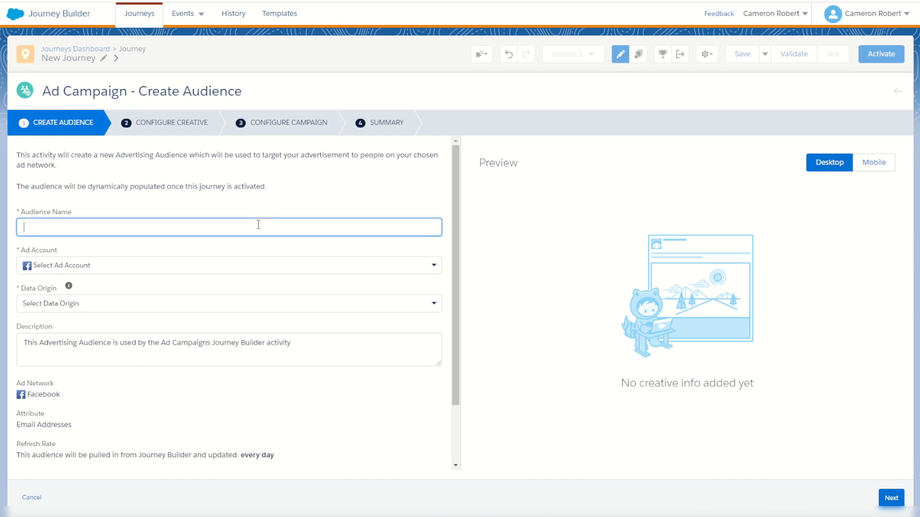
{"action": "type", "text": "FB"}
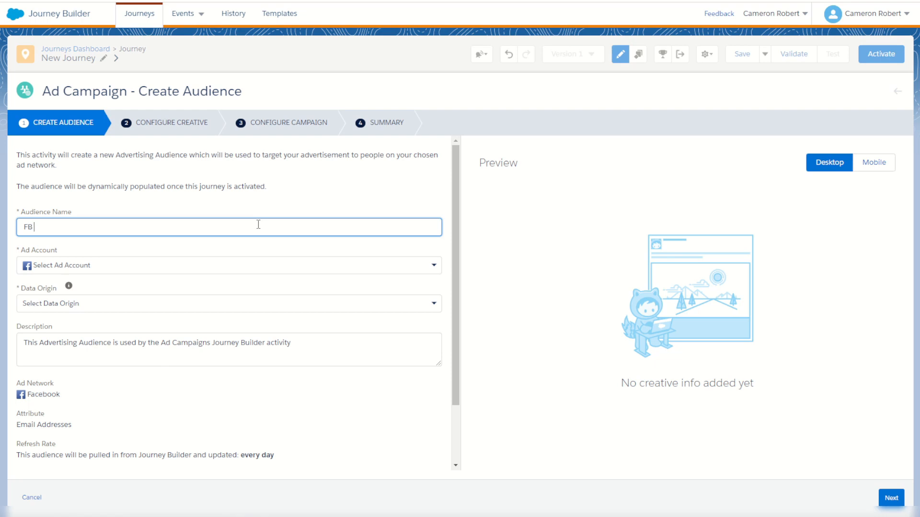
{"action": "type", "text": "Journey"}
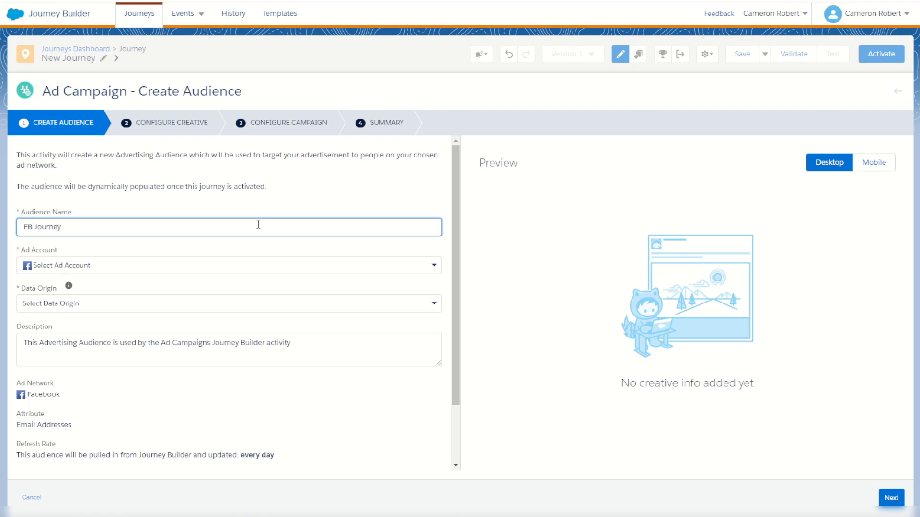
{"action": "left_click", "coordinate": [229, 266]}
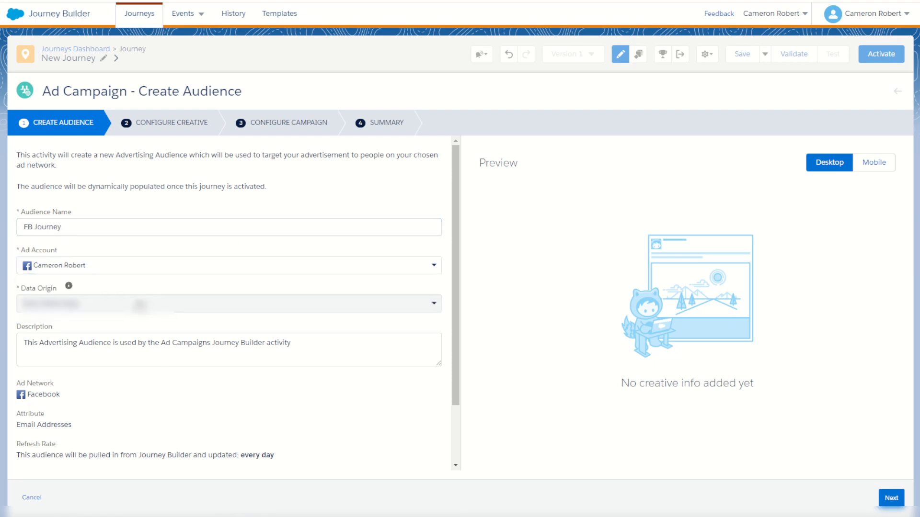
{"action": "left_click", "coordinate": [228, 304]}
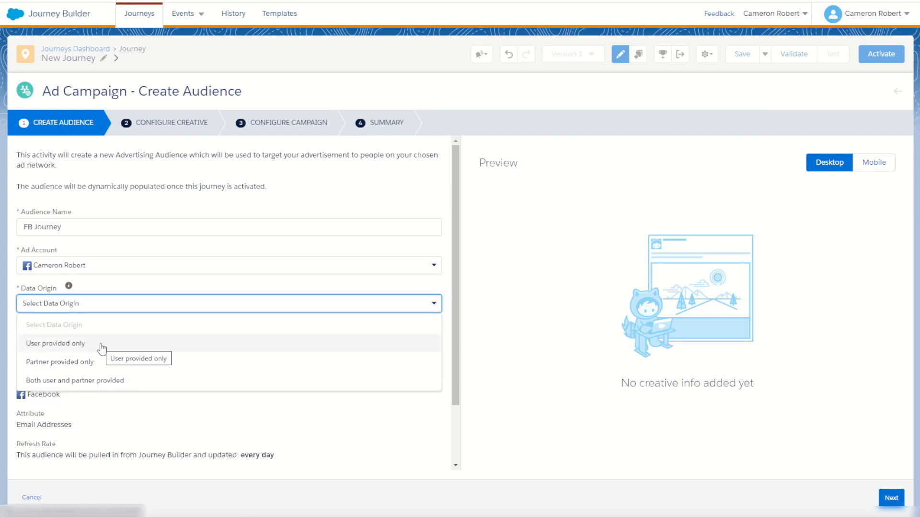
{"action": "left_click", "coordinate": [55, 343]}
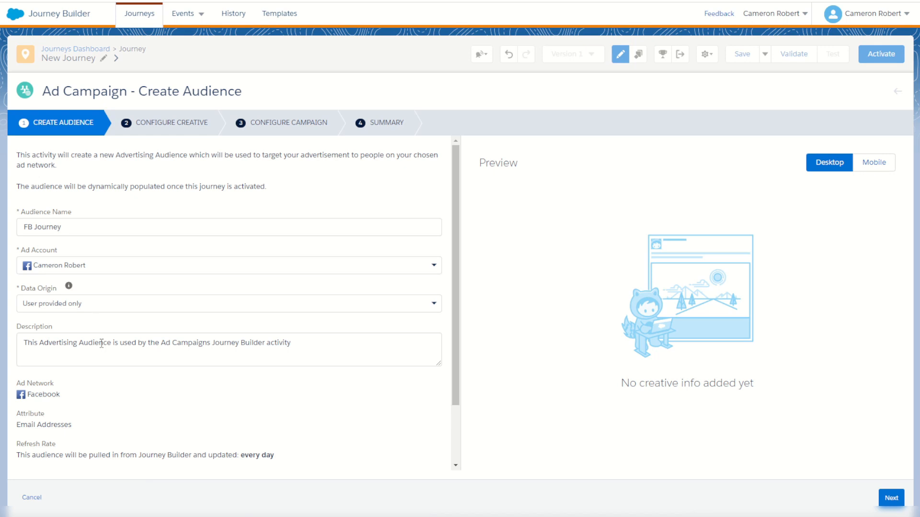
- Retain contacts for 14 days and advance to the Configure Creative step
{"action": "scroll", "scroll_direction": "down", "scroll_amount": 3}
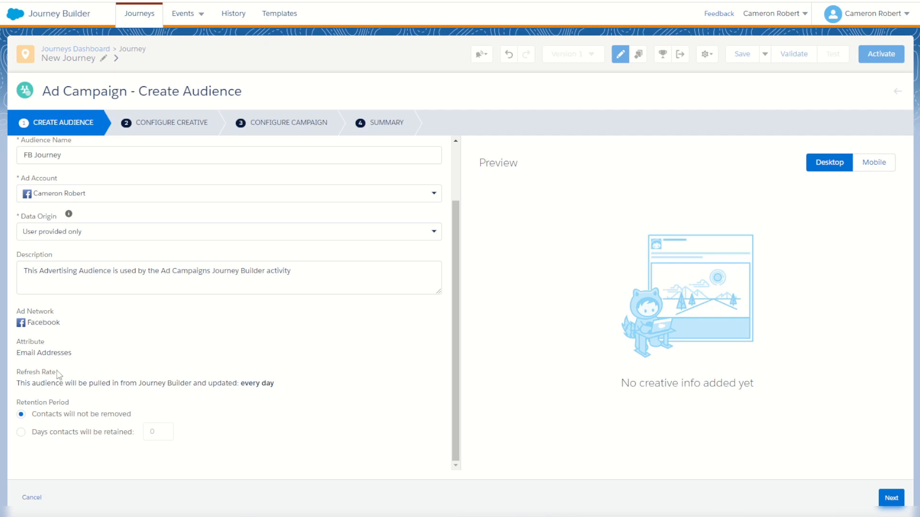
{"action": "mouse_move", "coordinate": [103, 374]}
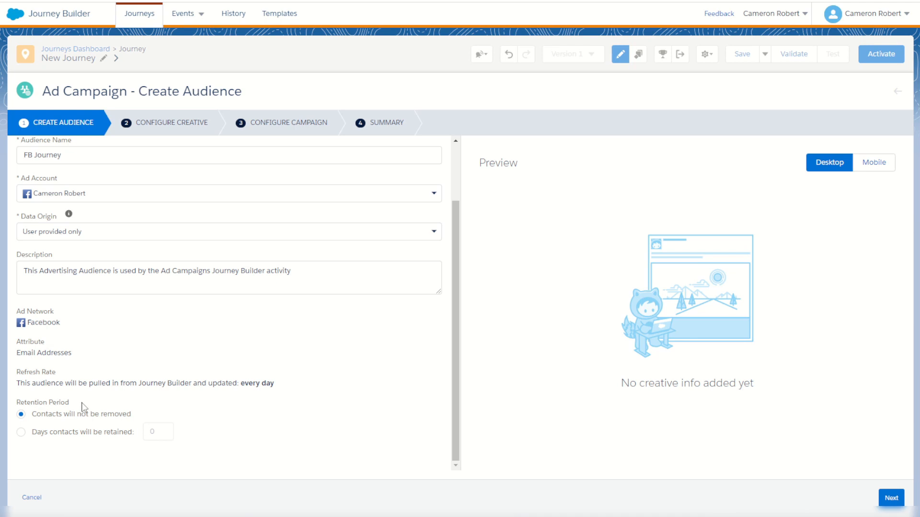
{"action": "mouse_move", "coordinate": [48, 422]}
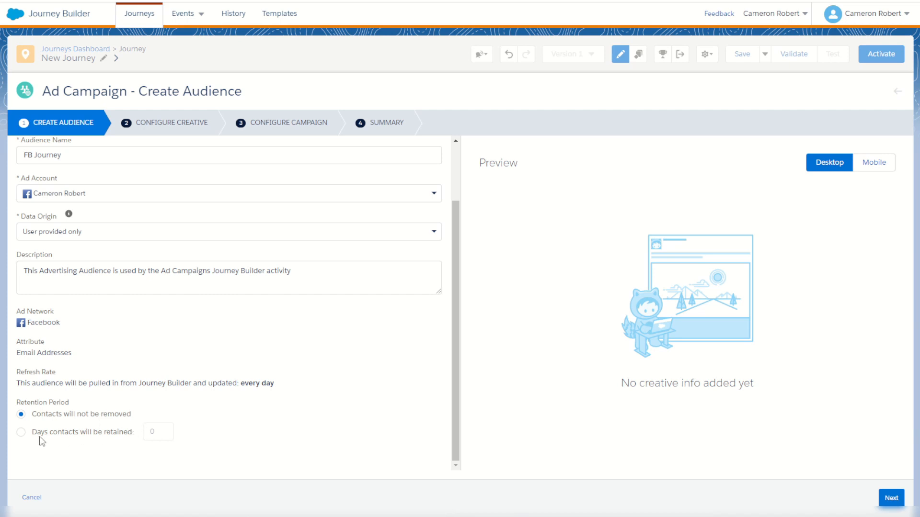
{"action": "mouse_move", "coordinate": [24, 438]}
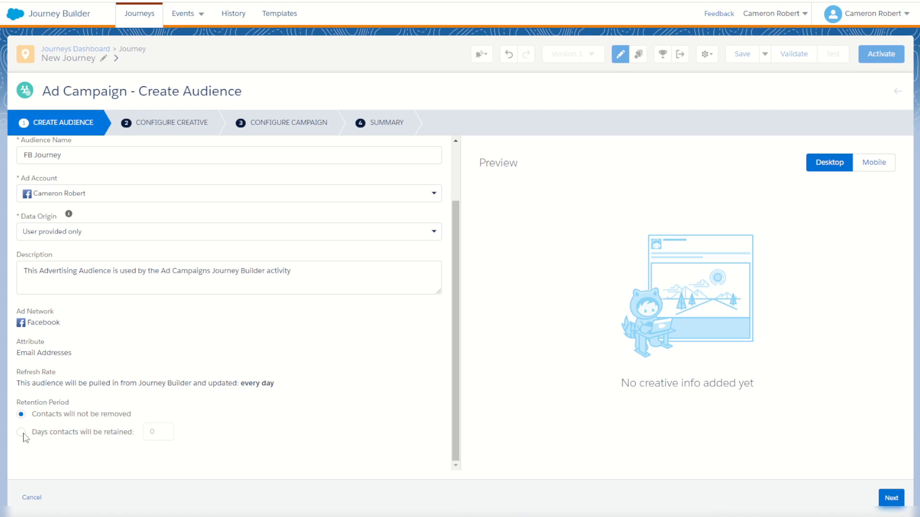
{"action": "type", "text": "14"}
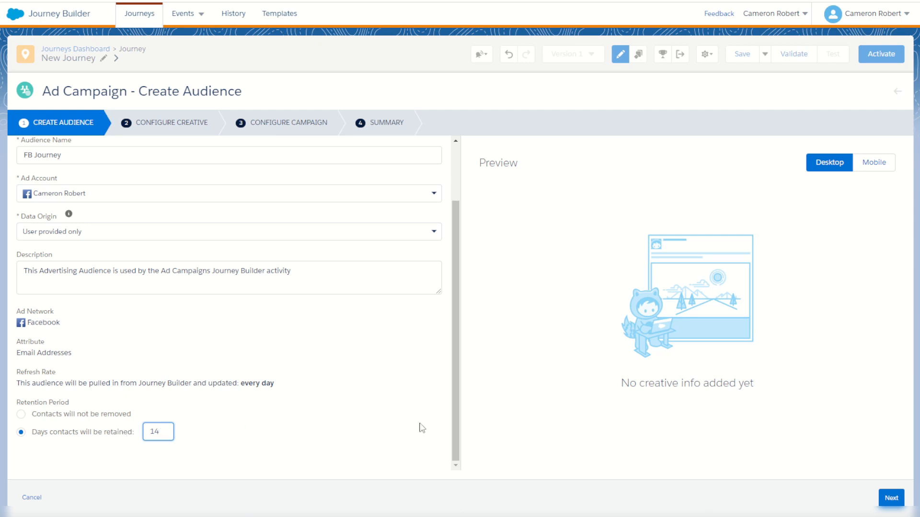
{"action": "left_click", "coordinate": [890, 497]}
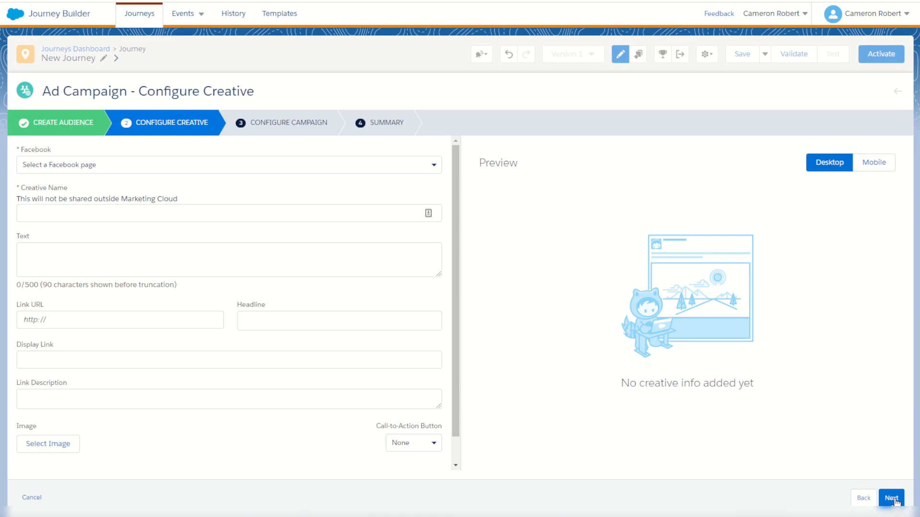
{"action": "mouse_move", "coordinate": [542, 393]}
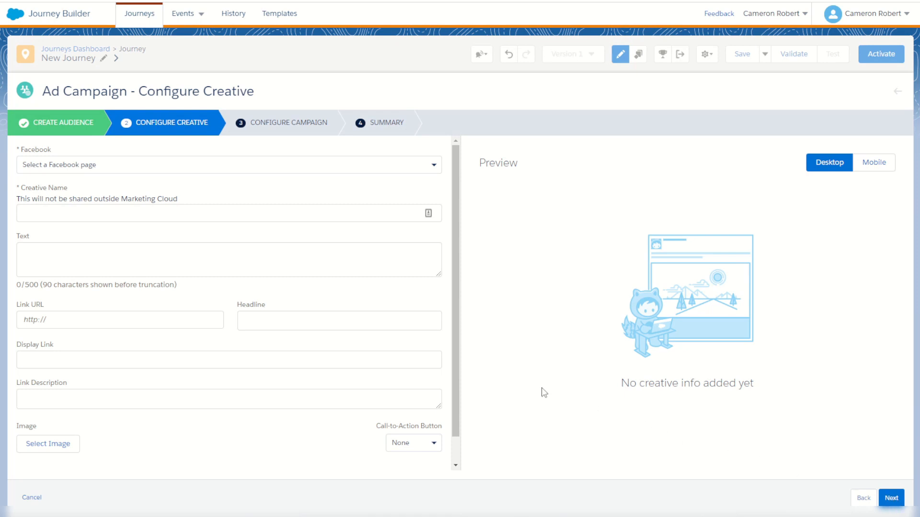
{"action": "mouse_move", "coordinate": [161, 179]}
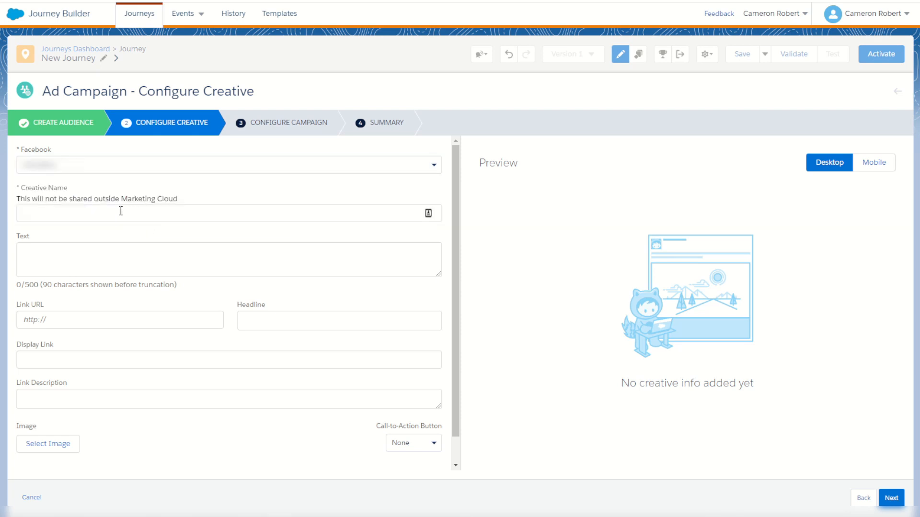
- Name the creative 'Ad' with text 'This is an ad' and advance to Configure Campaign
{"action": "type", "text": "Ad"}
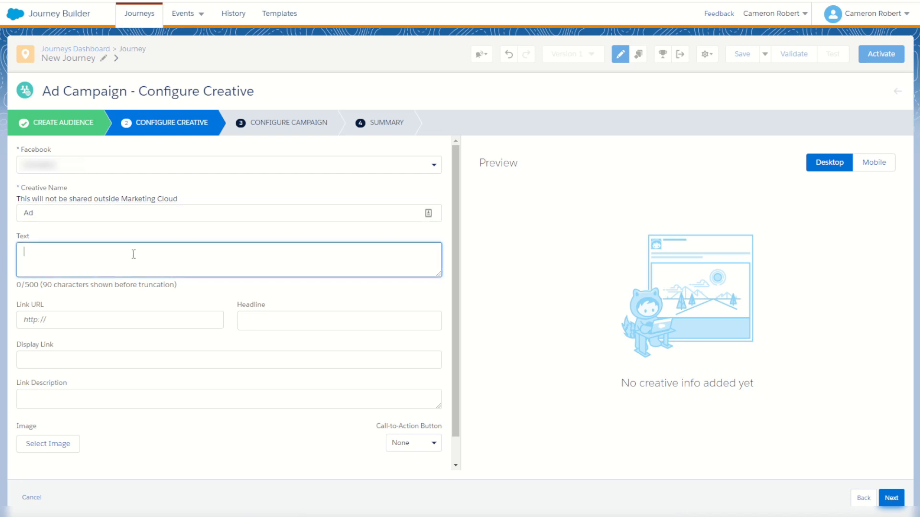
{"action": "type", "text": "This is an"}
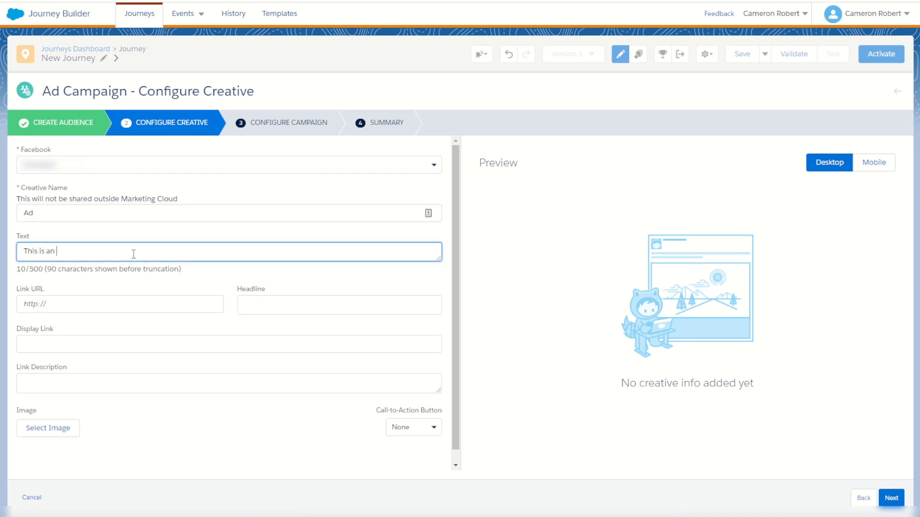
{"action": "type", "text": "ad"}
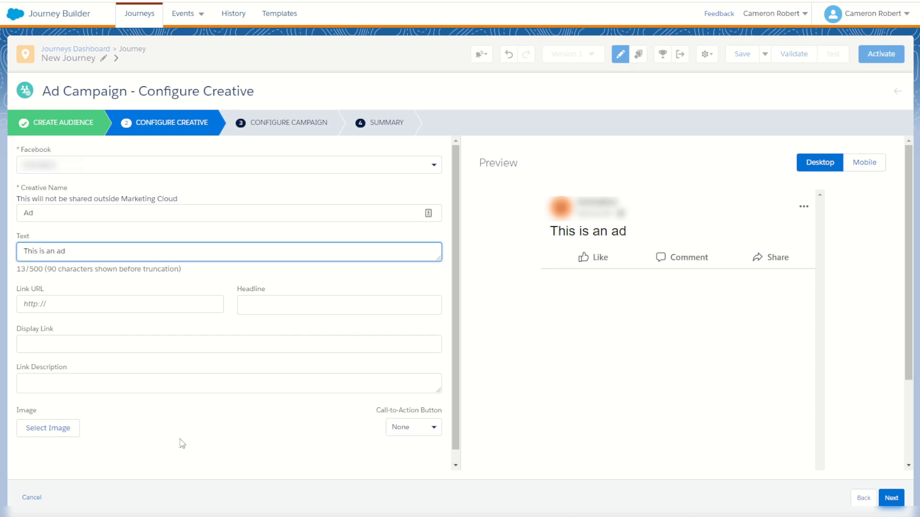
{"action": "left_click", "coordinate": [891, 498]}
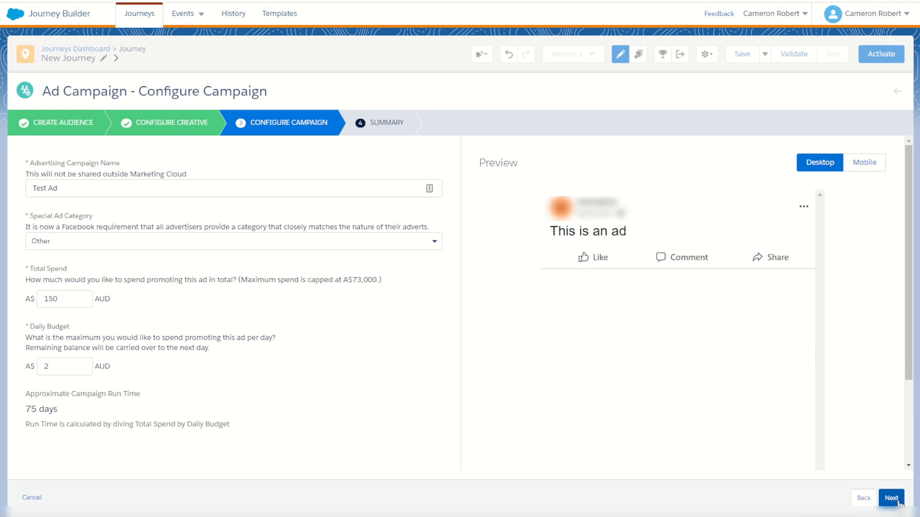
{"action": "mouse_move", "coordinate": [209, 269]}
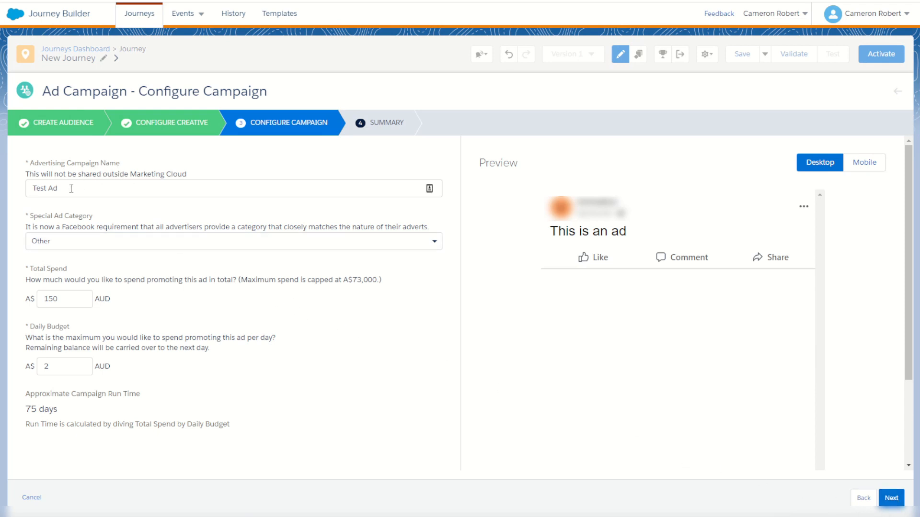
- Review the Test Ad campaign's special ad category, A$150 total and A$2 daily, and advance to the Summary
{"action": "left_click", "coordinate": [233, 241]}
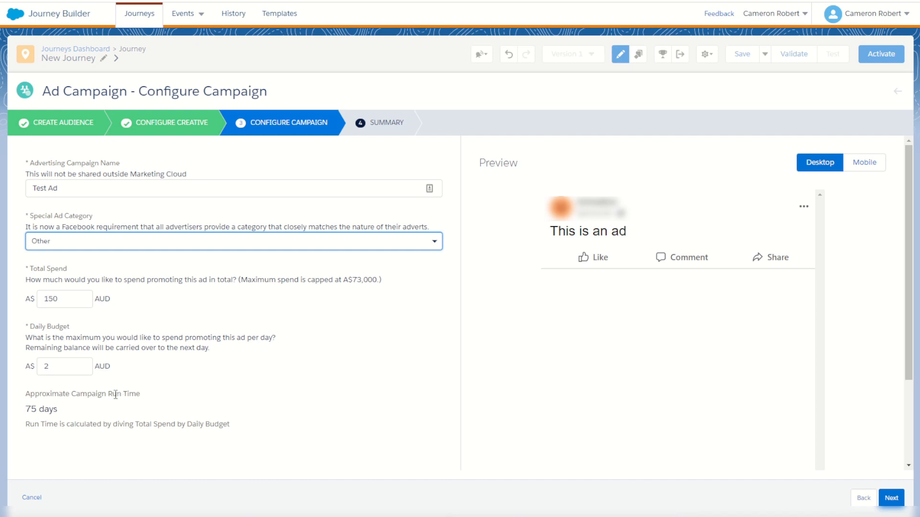
{"action": "mouse_move", "coordinate": [108, 422]}
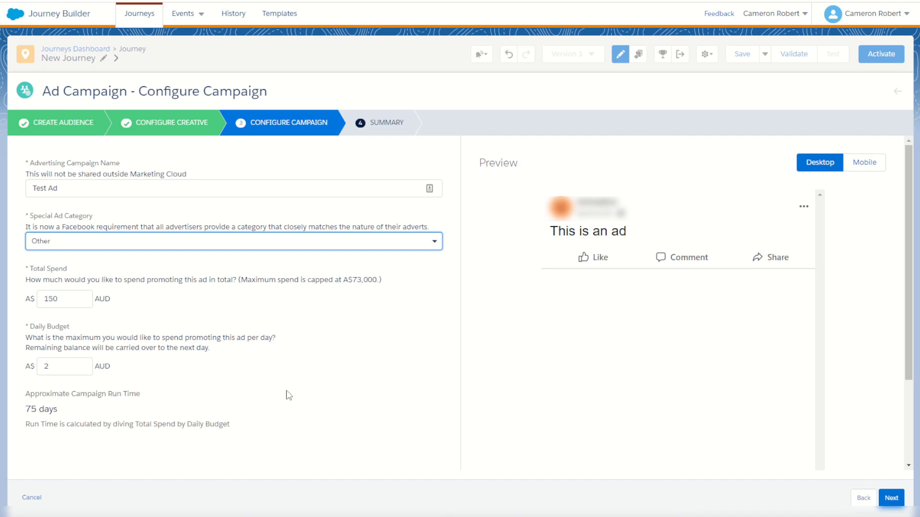
{"action": "left_click", "coordinate": [889, 498]}
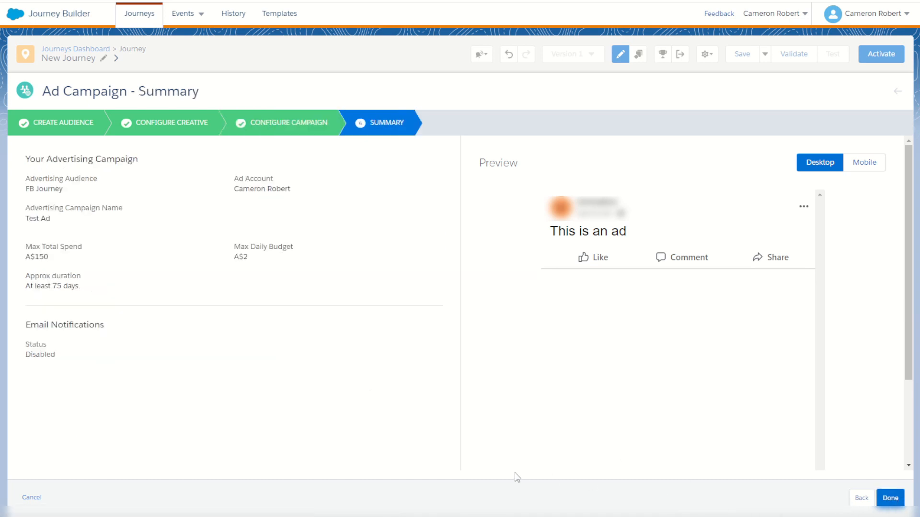